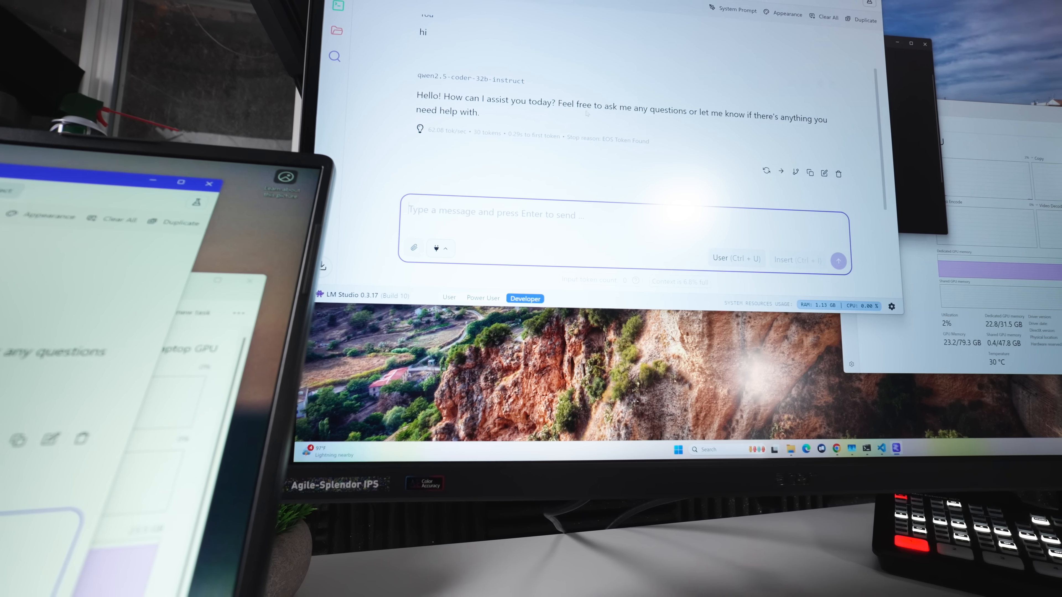
type("wr")
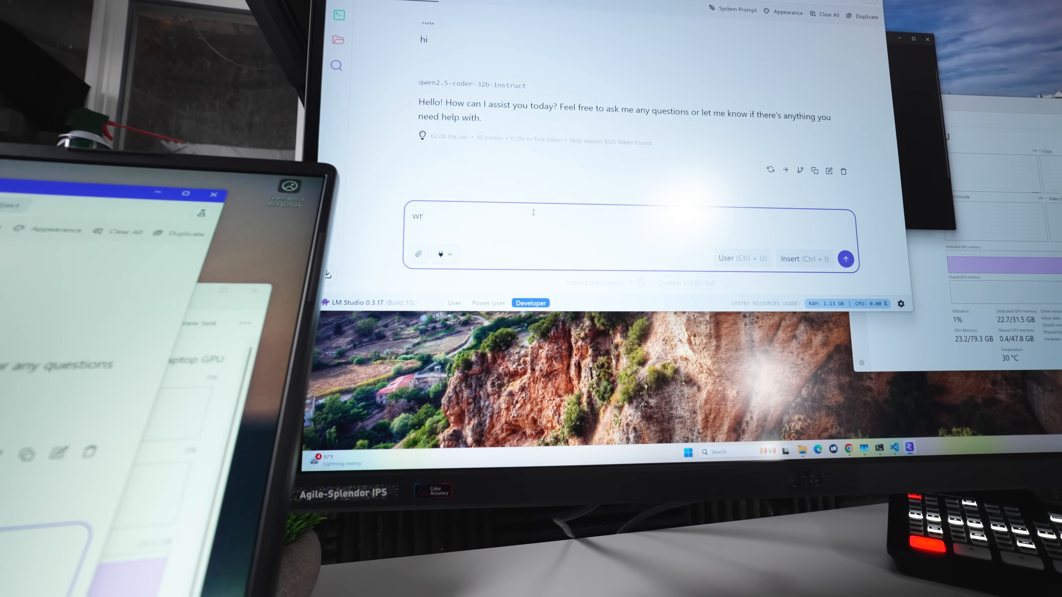
type("ite a s")
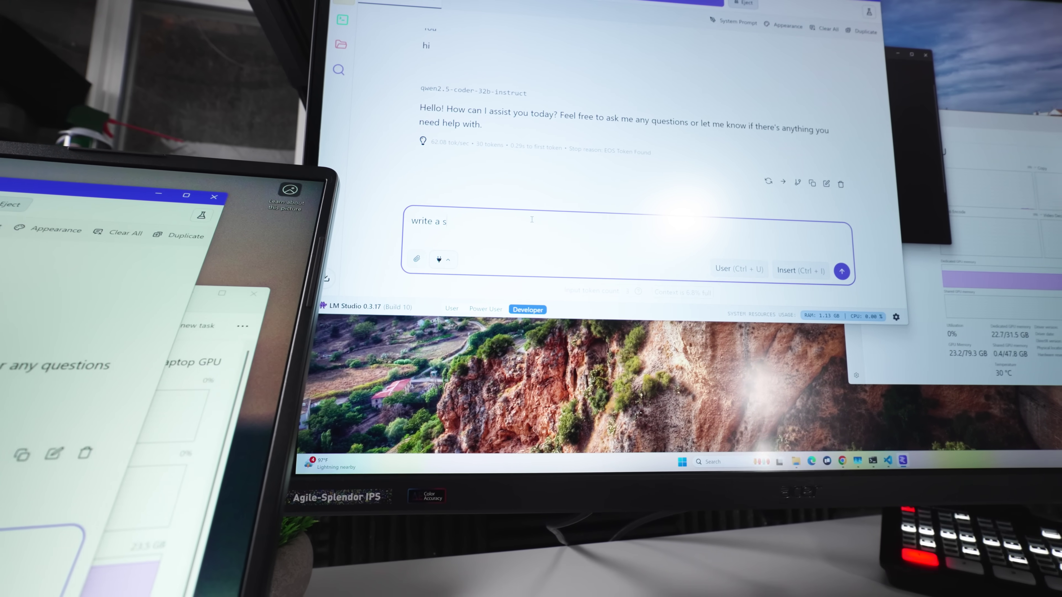